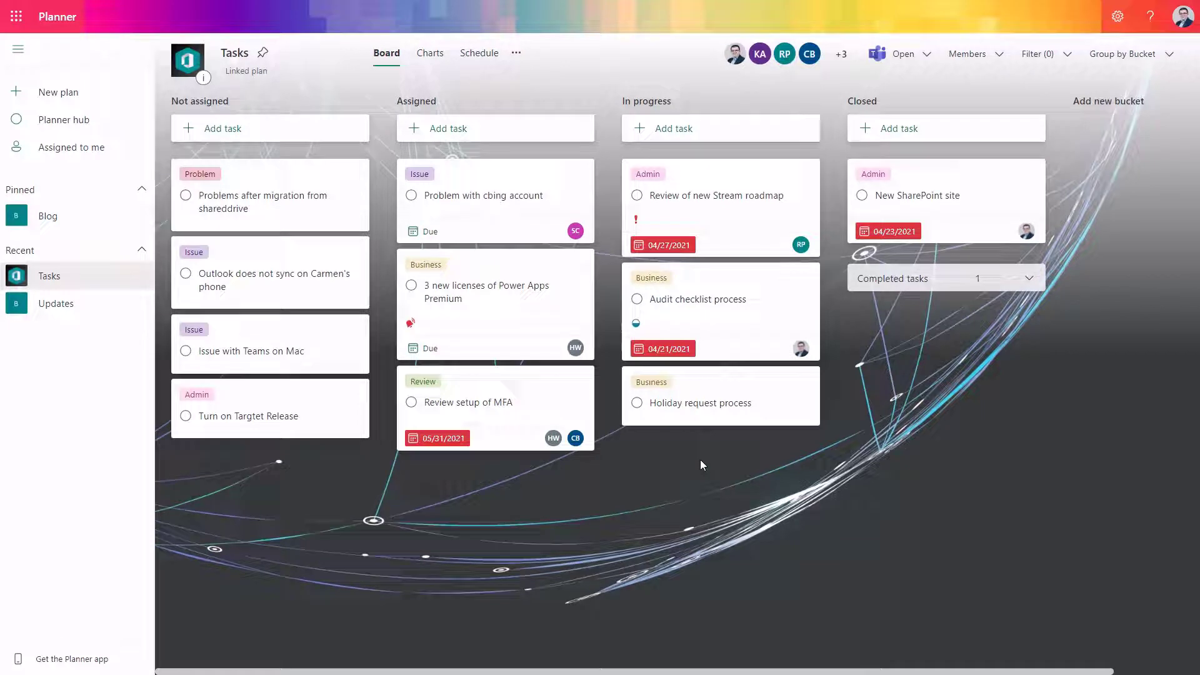
{"action": "mouse_move", "coordinate": [488, 345]}
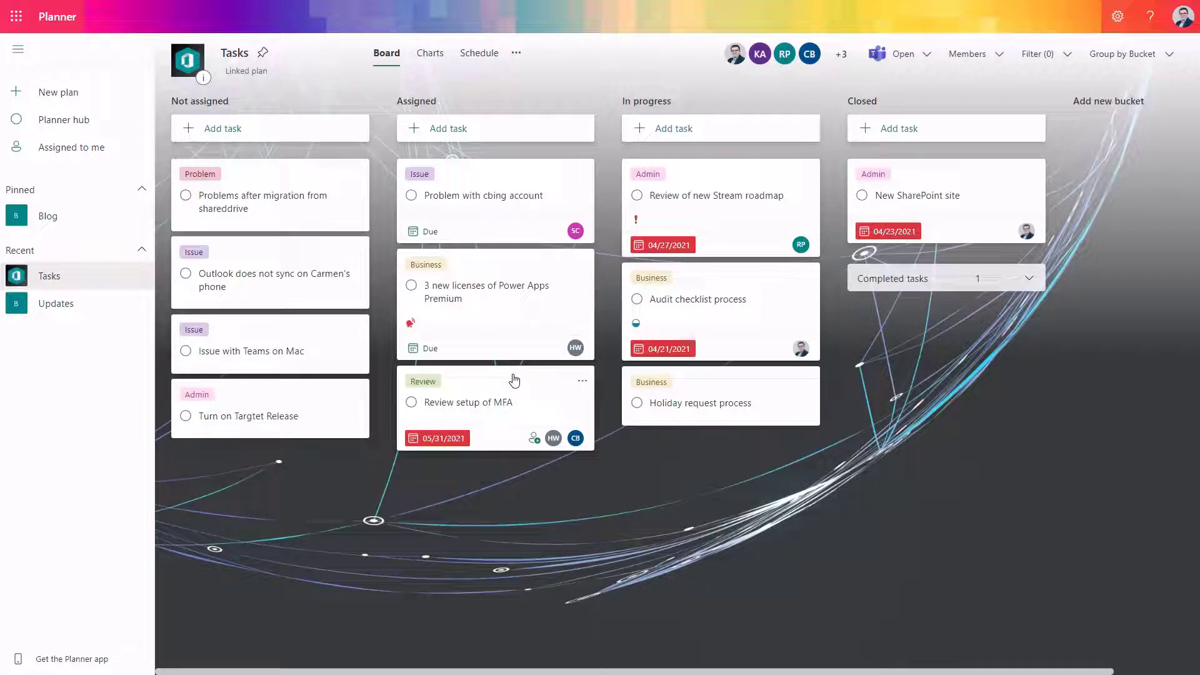
{"action": "mouse_move", "coordinate": [549, 287]}
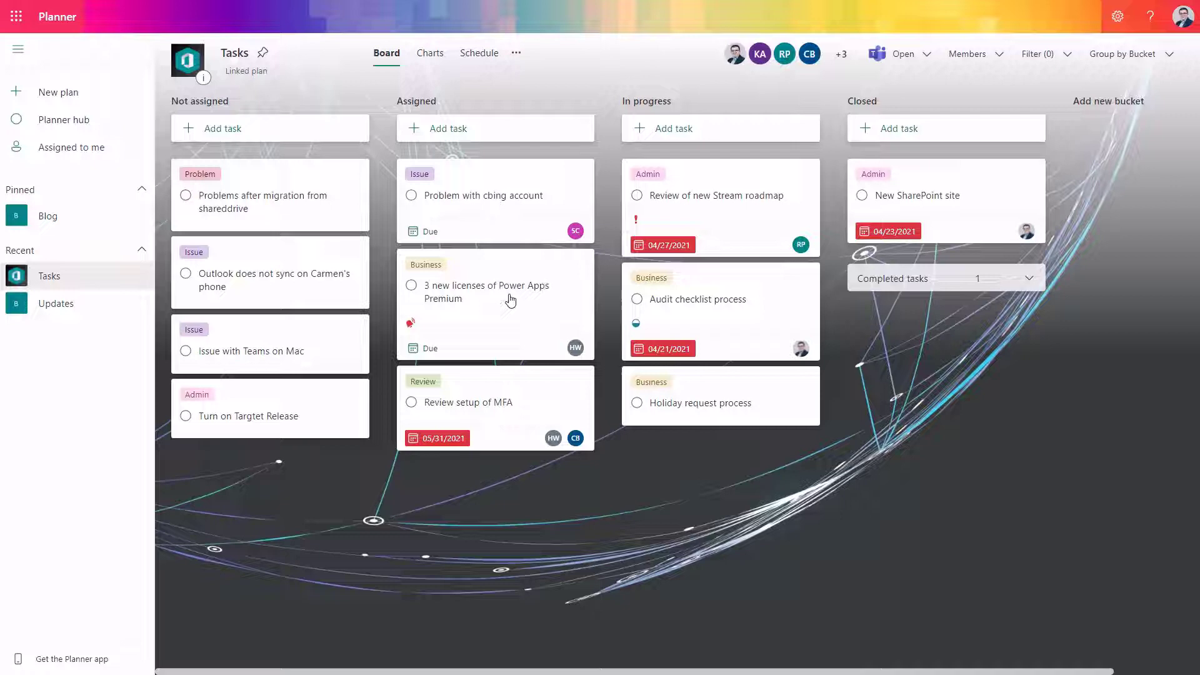
{"action": "mouse_move", "coordinate": [348, 345]}
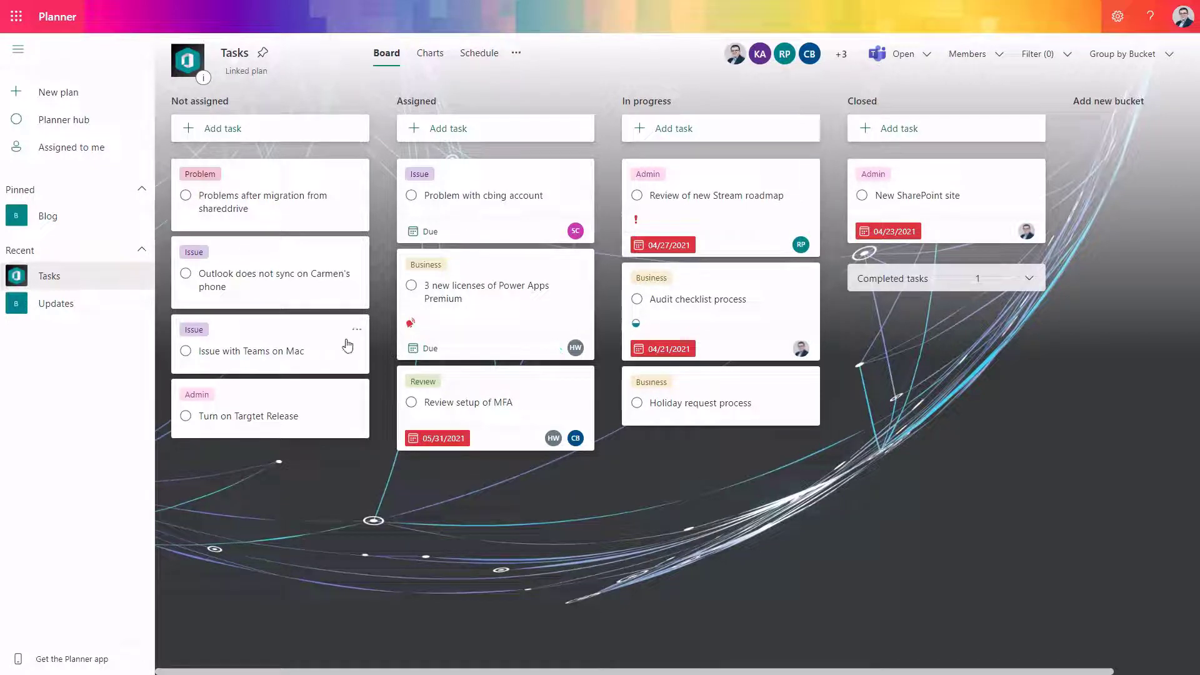
{"action": "mouse_move", "coordinate": [568, 516]}
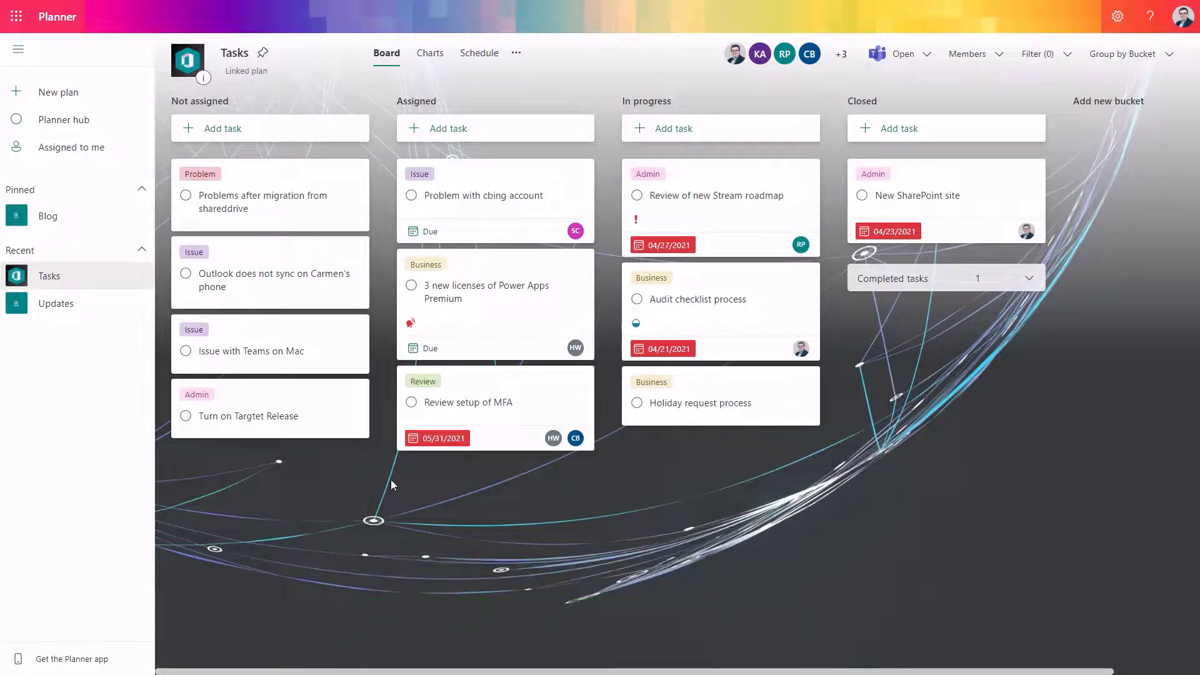
- Show the Tasks plan's additional options from the header ellipsis
{"action": "left_click", "coordinate": [516, 53]}
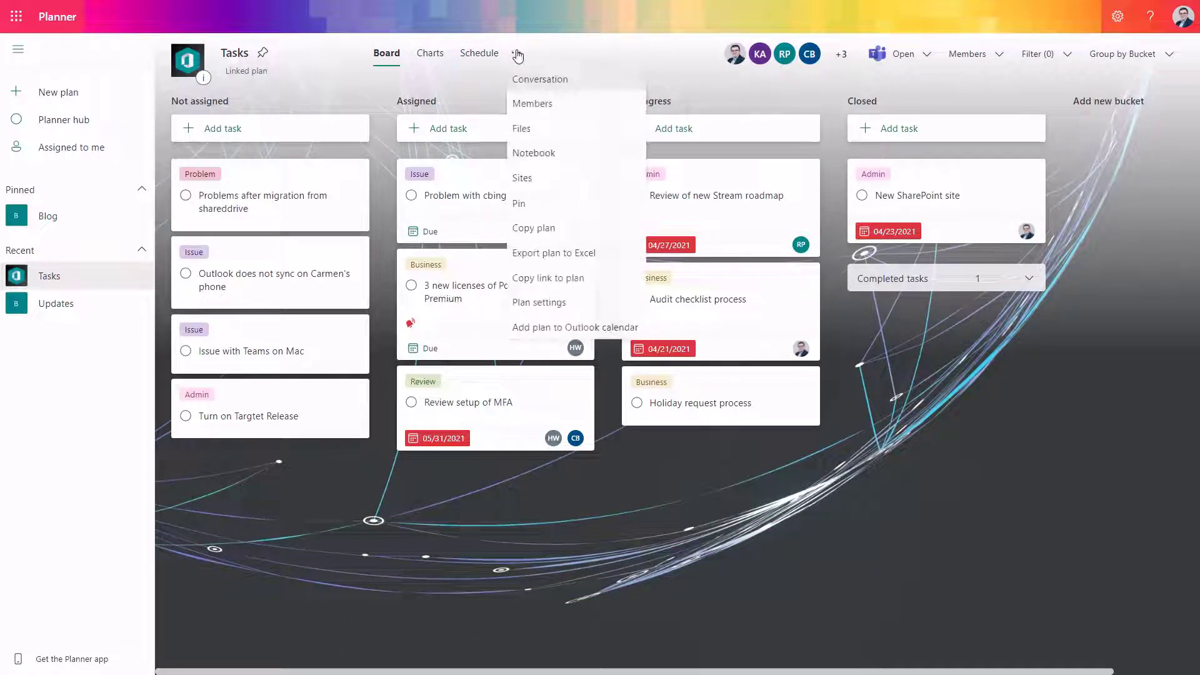
{"action": "mouse_move", "coordinate": [533, 228]}
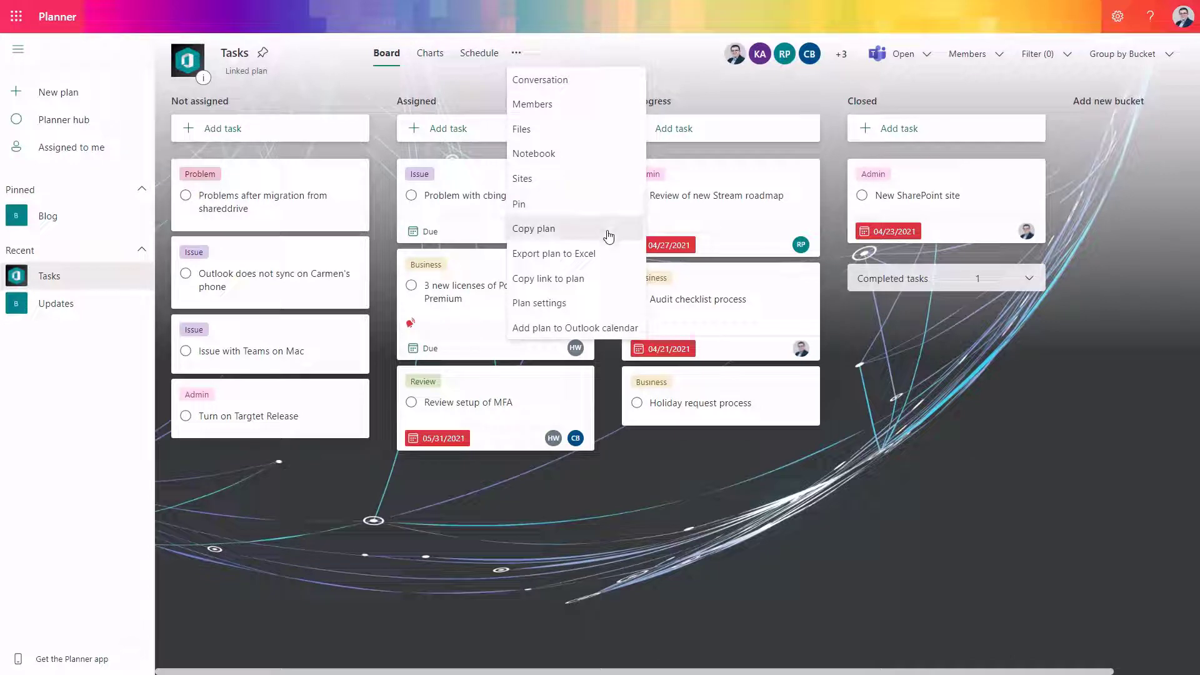
{"action": "mouse_move", "coordinate": [588, 240]}
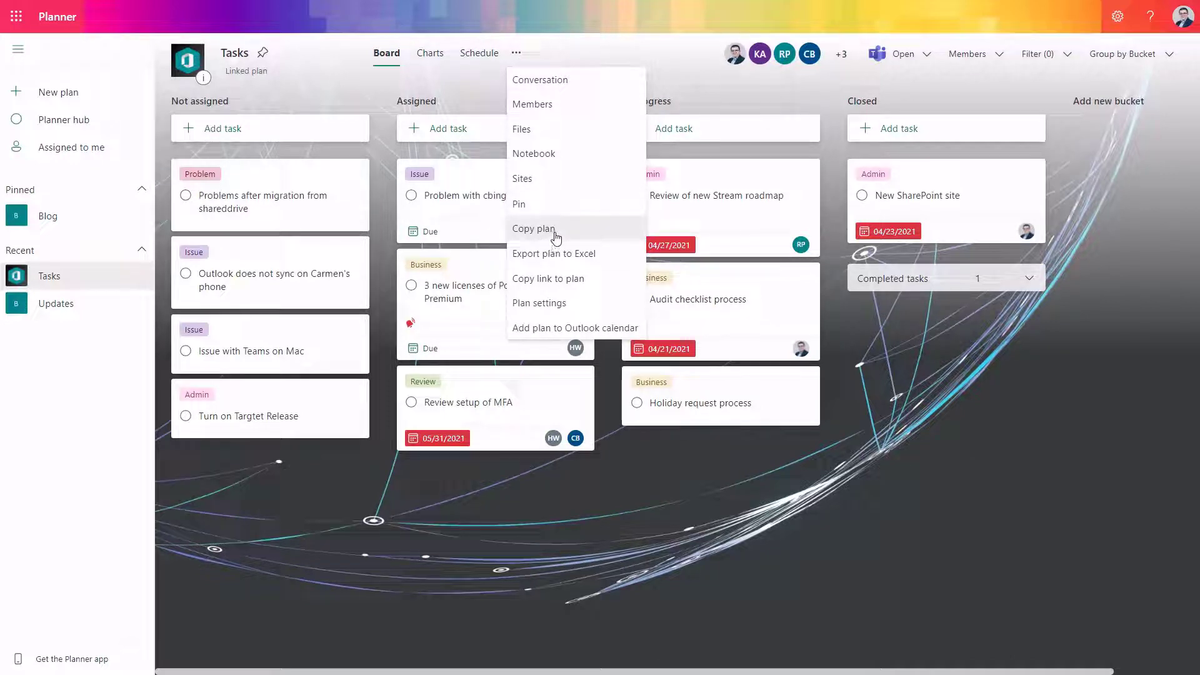
{"action": "mouse_move", "coordinate": [577, 236]}
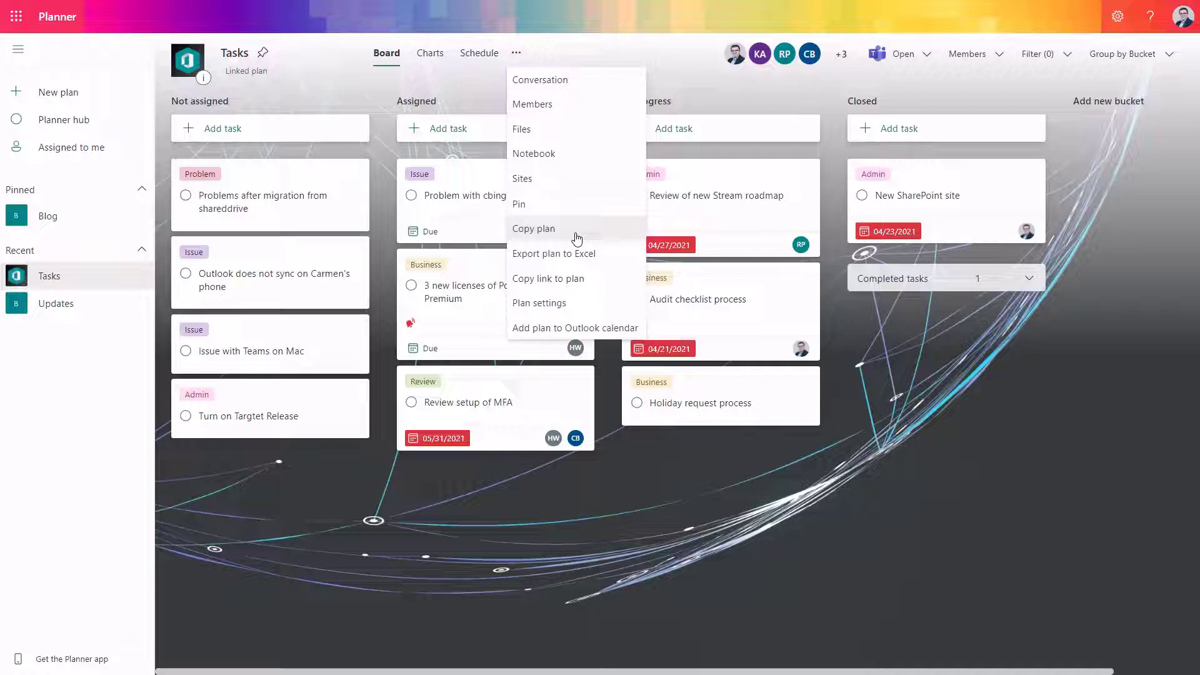
- Start a plan copy with TeamSites - Project LightOn as the destination group
{"action": "left_click", "coordinate": [534, 227]}
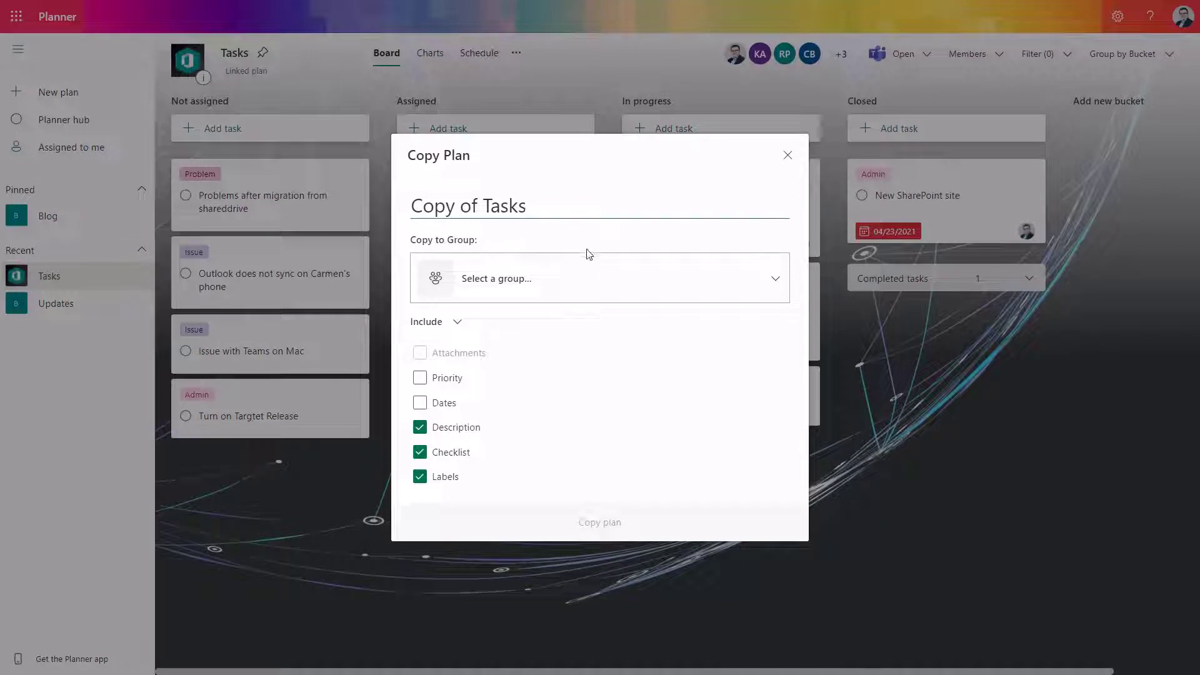
{"action": "mouse_move", "coordinate": [595, 286]}
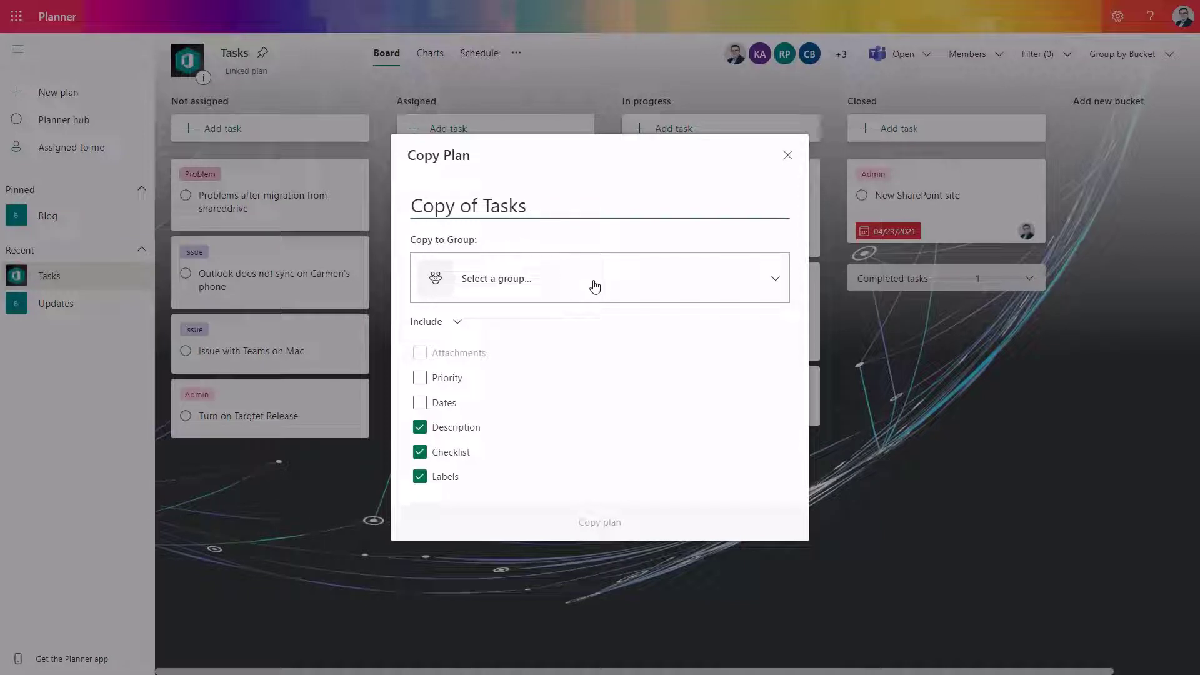
{"action": "left_click", "coordinate": [599, 277]}
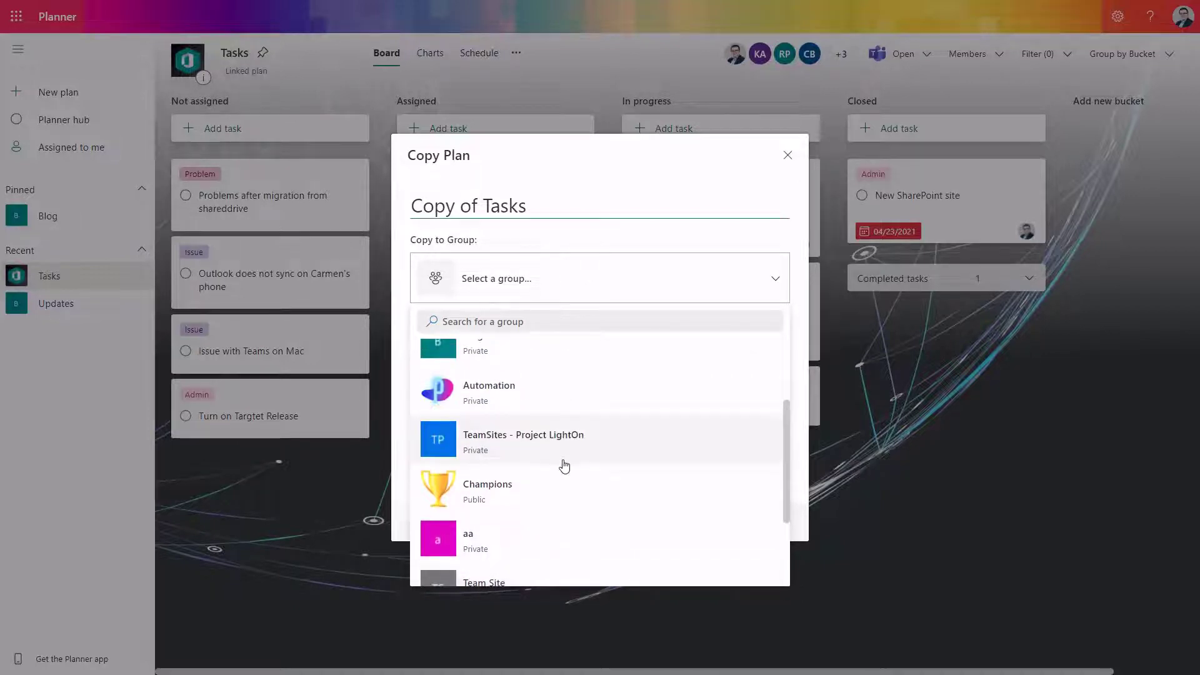
{"action": "scroll", "scroll_direction": "up", "scroll_amount": 3}
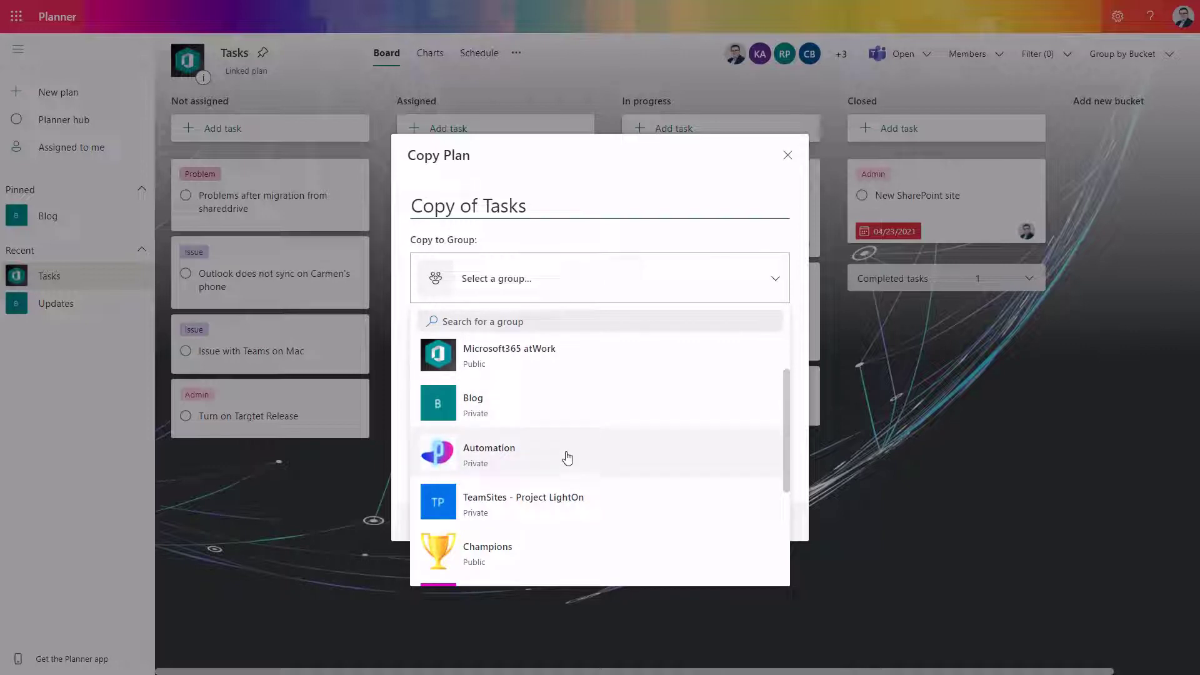
{"action": "left_click", "coordinate": [523, 502]}
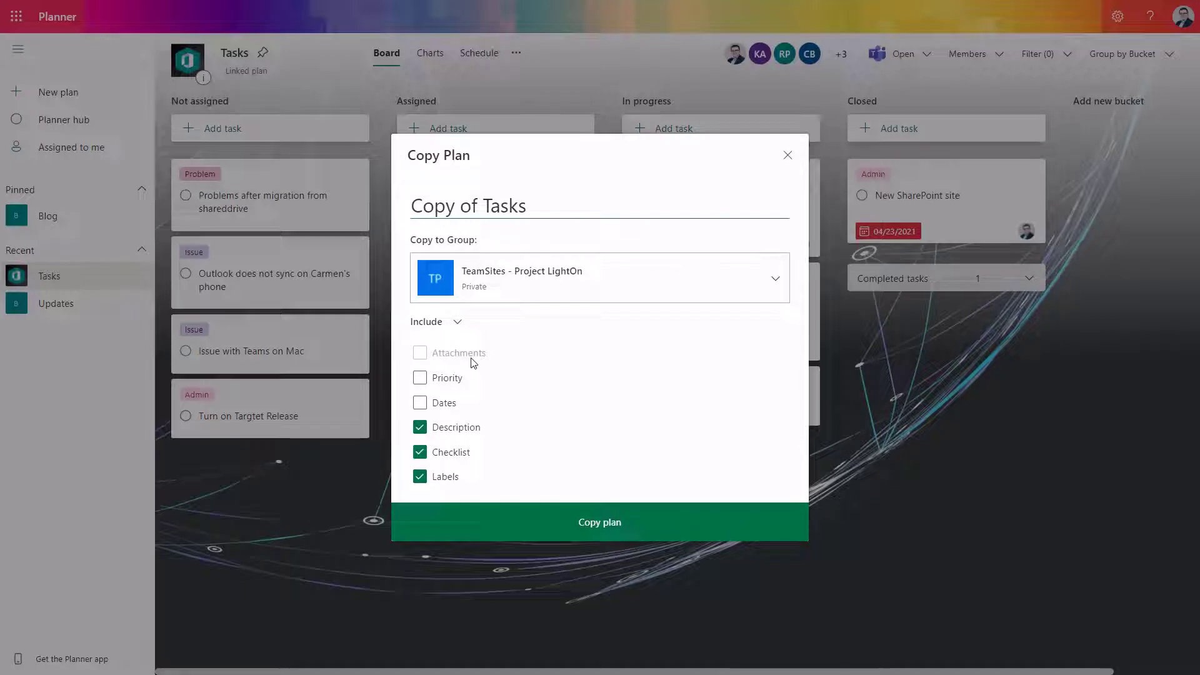
- Tick Priority and Dates to include them in the copied plan
{"action": "left_click", "coordinate": [420, 378]}
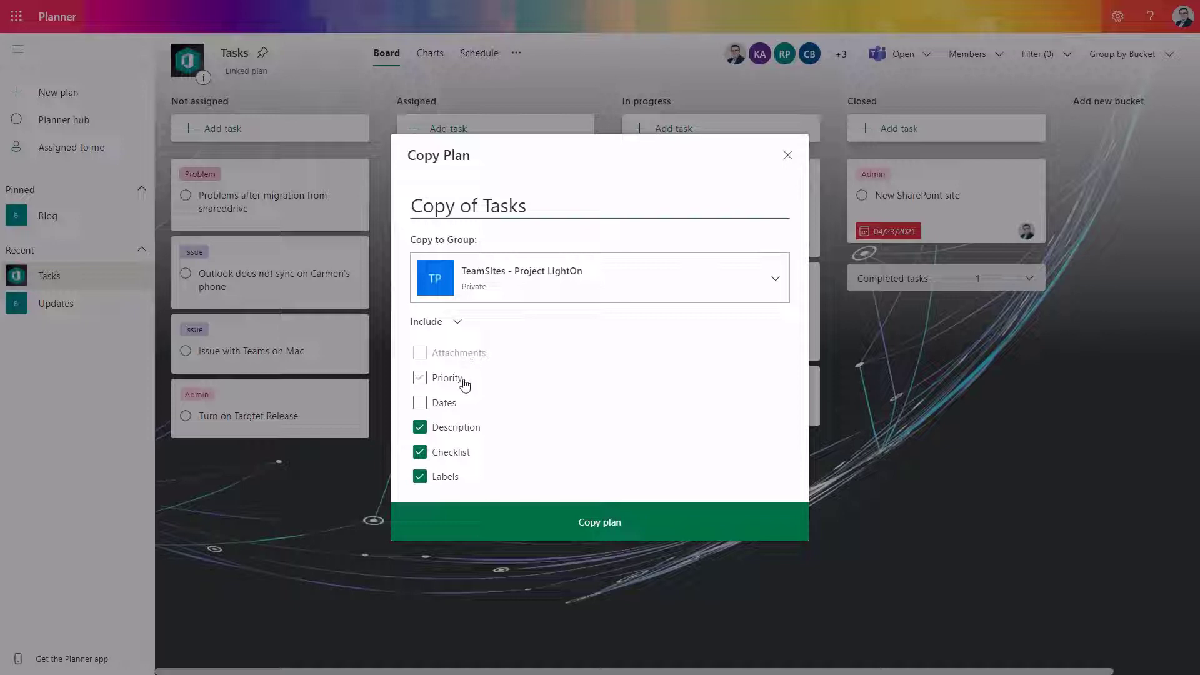
{"action": "left_click", "coordinate": [420, 402]}
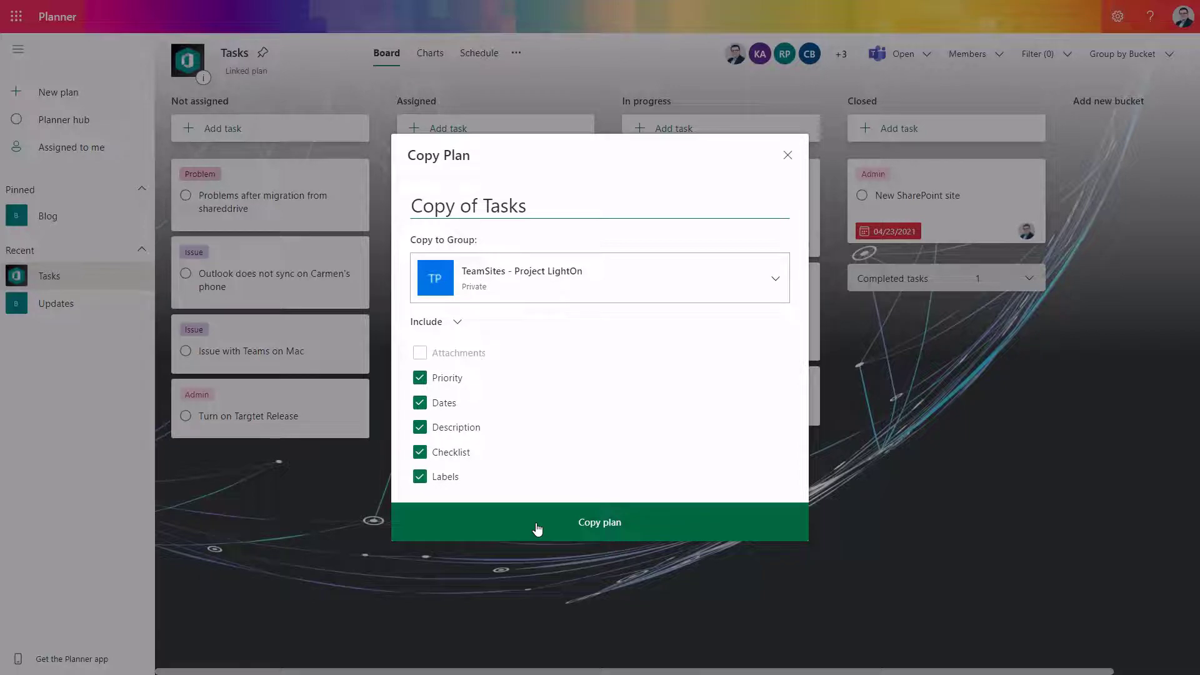
- Create the Copy of Tasks plan and view its board from Recent
{"action": "left_click", "coordinate": [599, 523]}
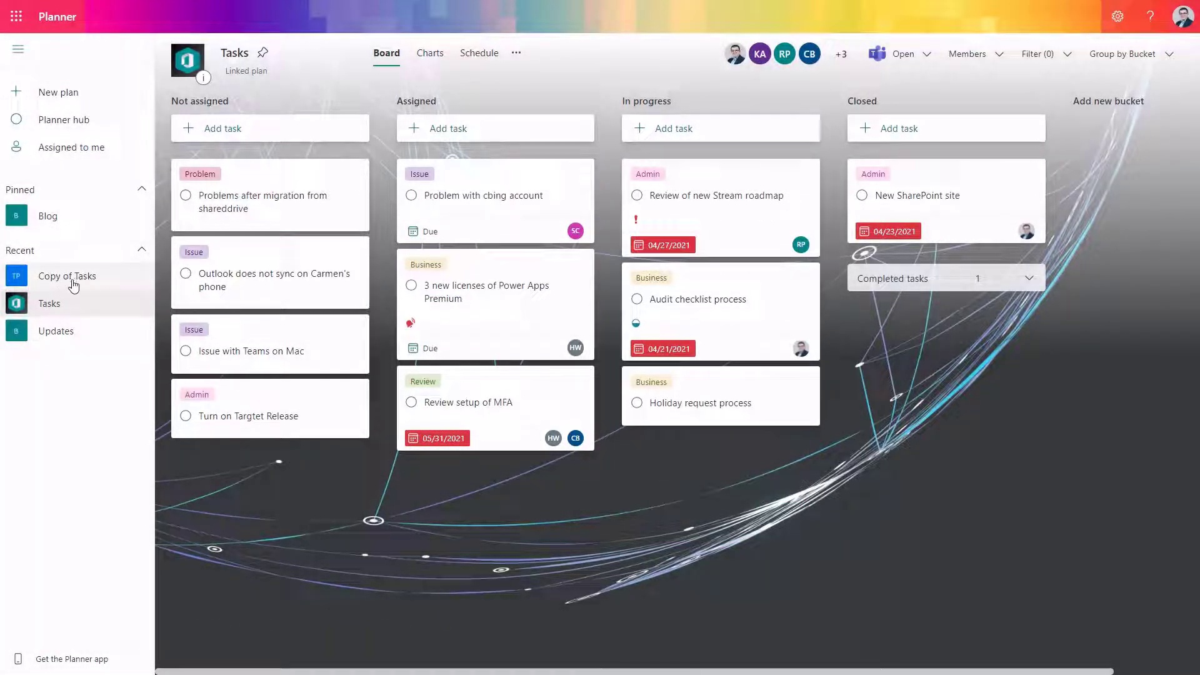
{"action": "mouse_move", "coordinate": [66, 277]}
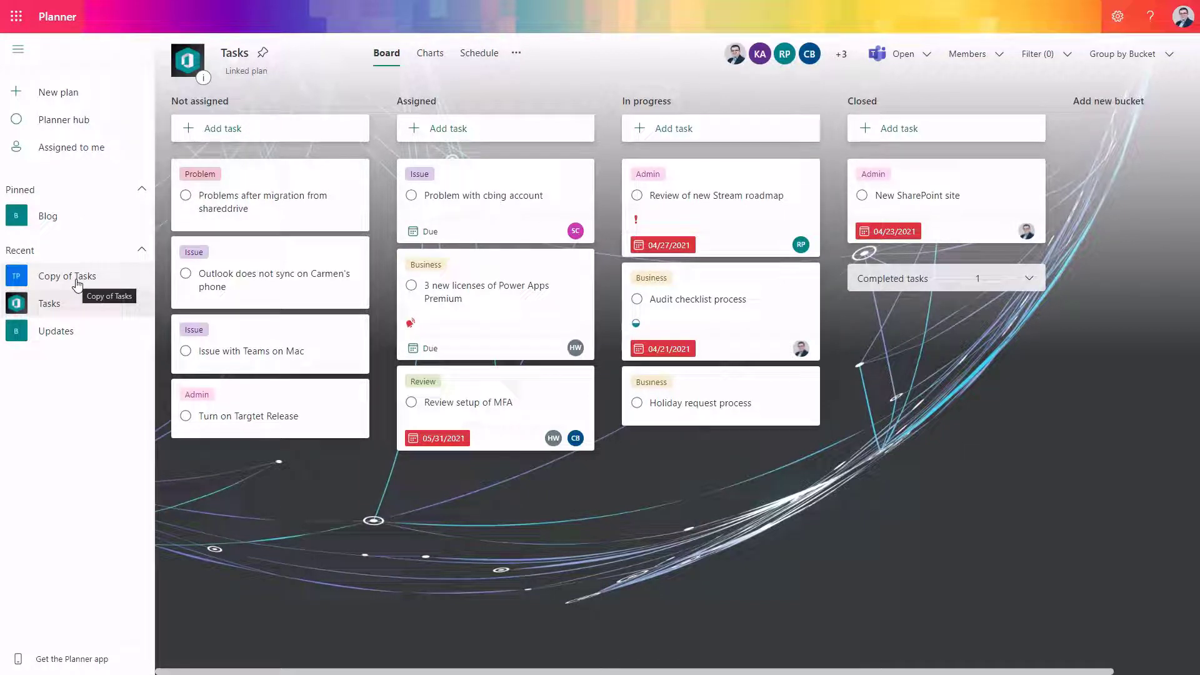
{"action": "left_click", "coordinate": [67, 275]}
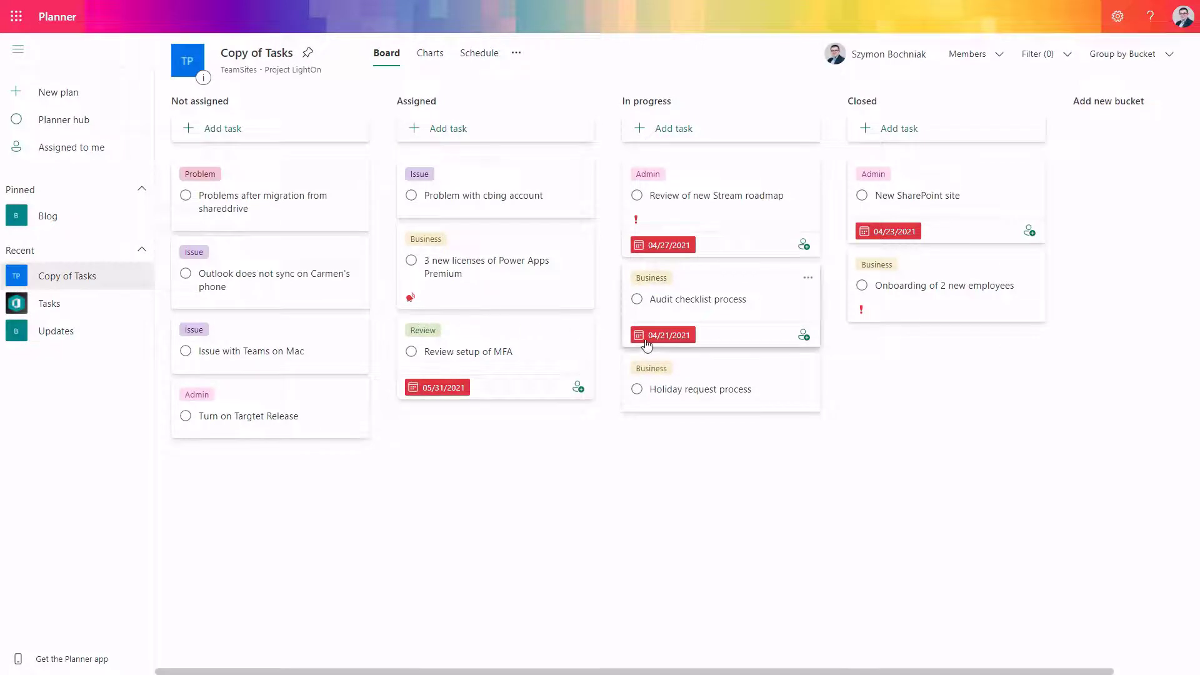
{"action": "mouse_move", "coordinate": [698, 541]}
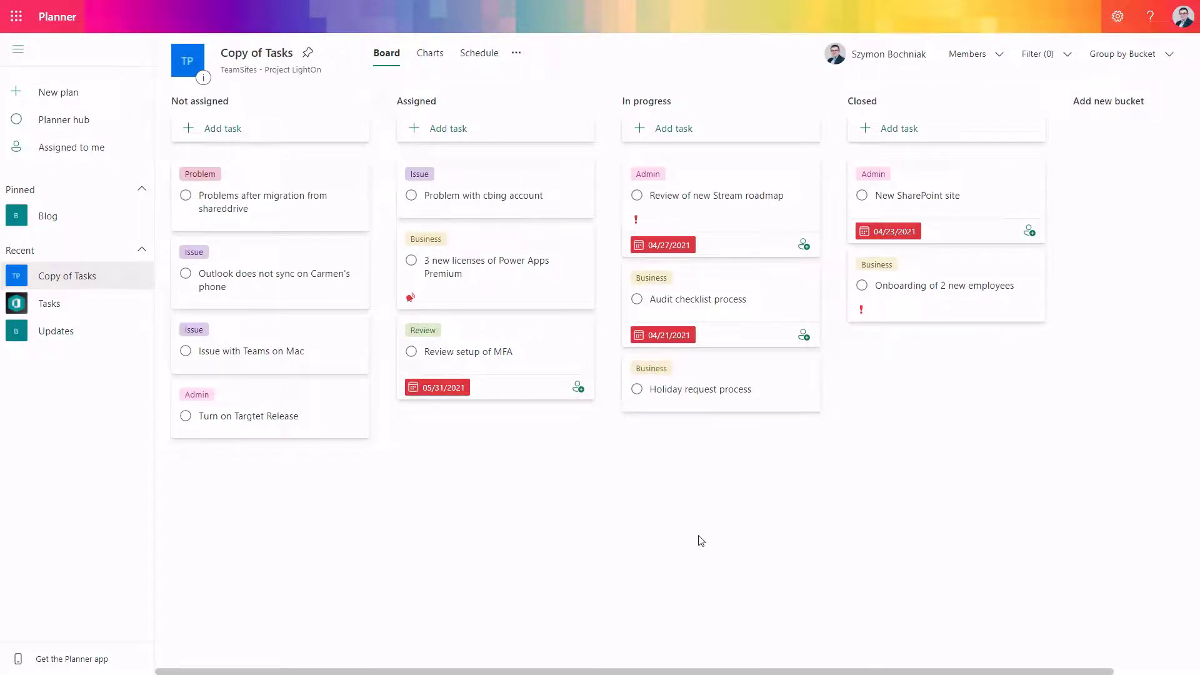
{"action": "mouse_move", "coordinate": [705, 537]}
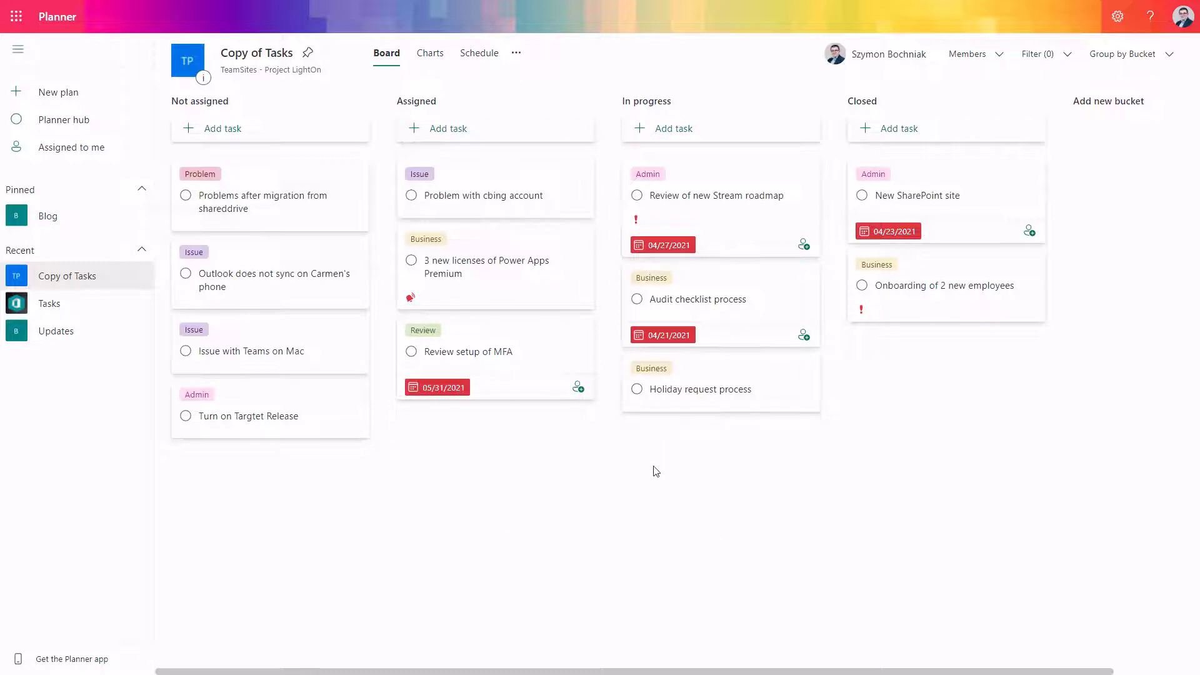
{"action": "mouse_move", "coordinate": [273, 373]}
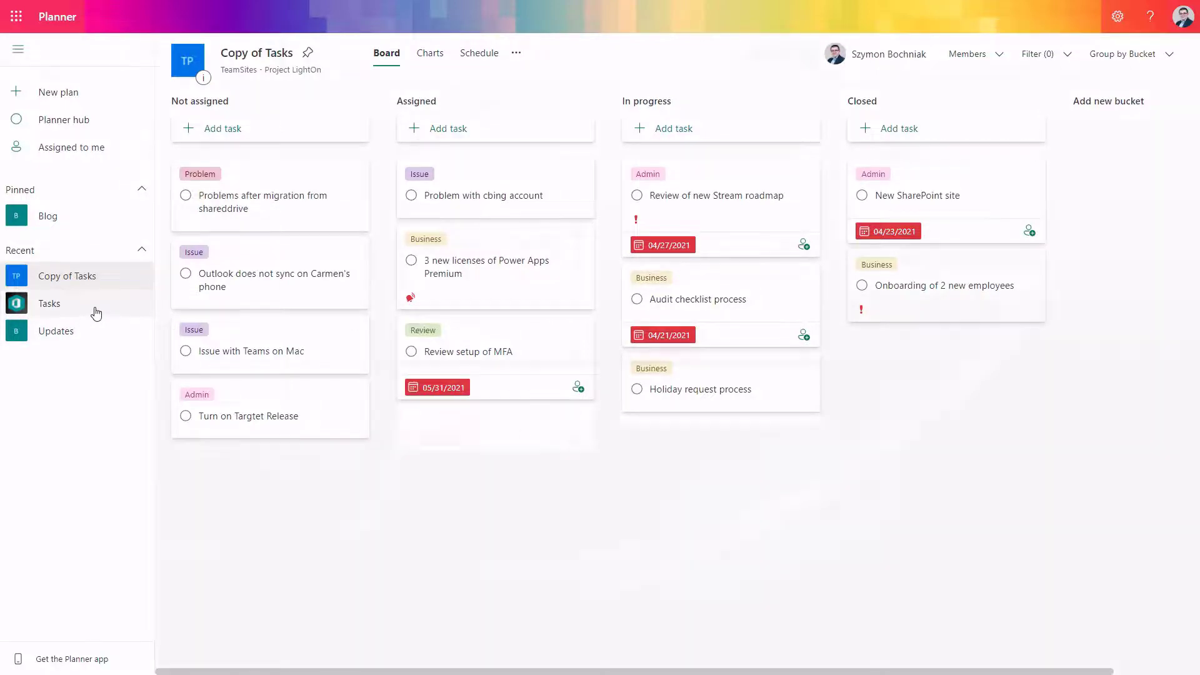
- Reach the Documents library and show actions for the MSFT_Cloud_FinancialServices file
{"action": "left_click", "coordinate": [48, 302]}
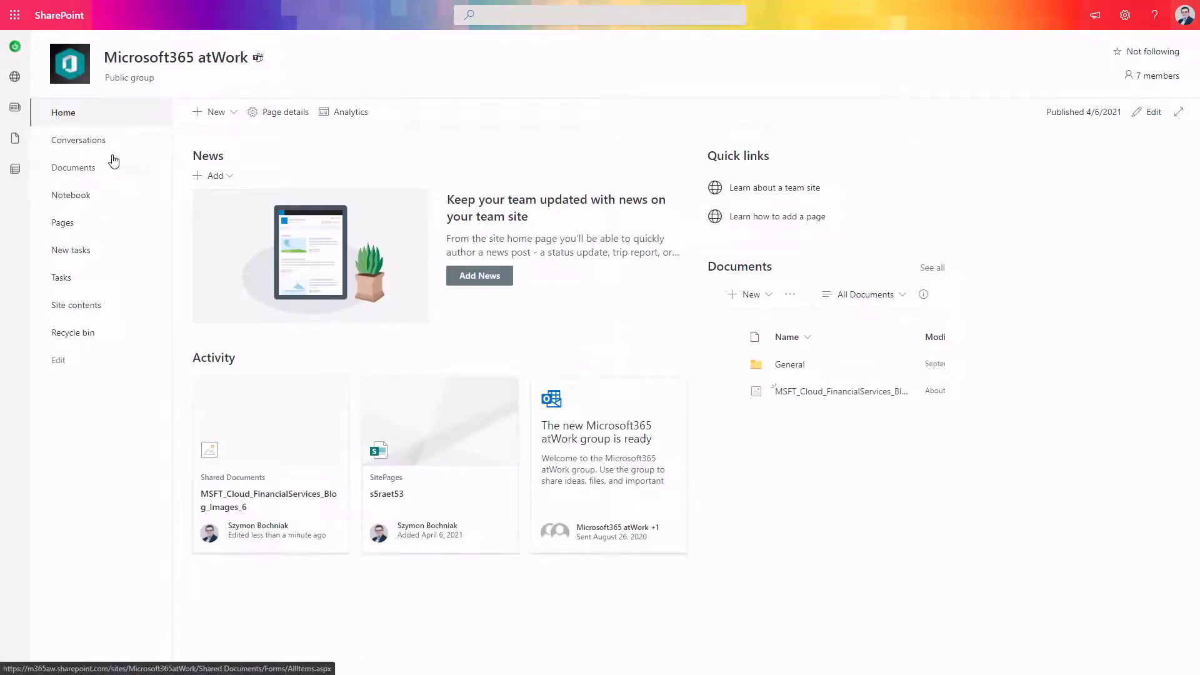
{"action": "left_click", "coordinate": [74, 168]}
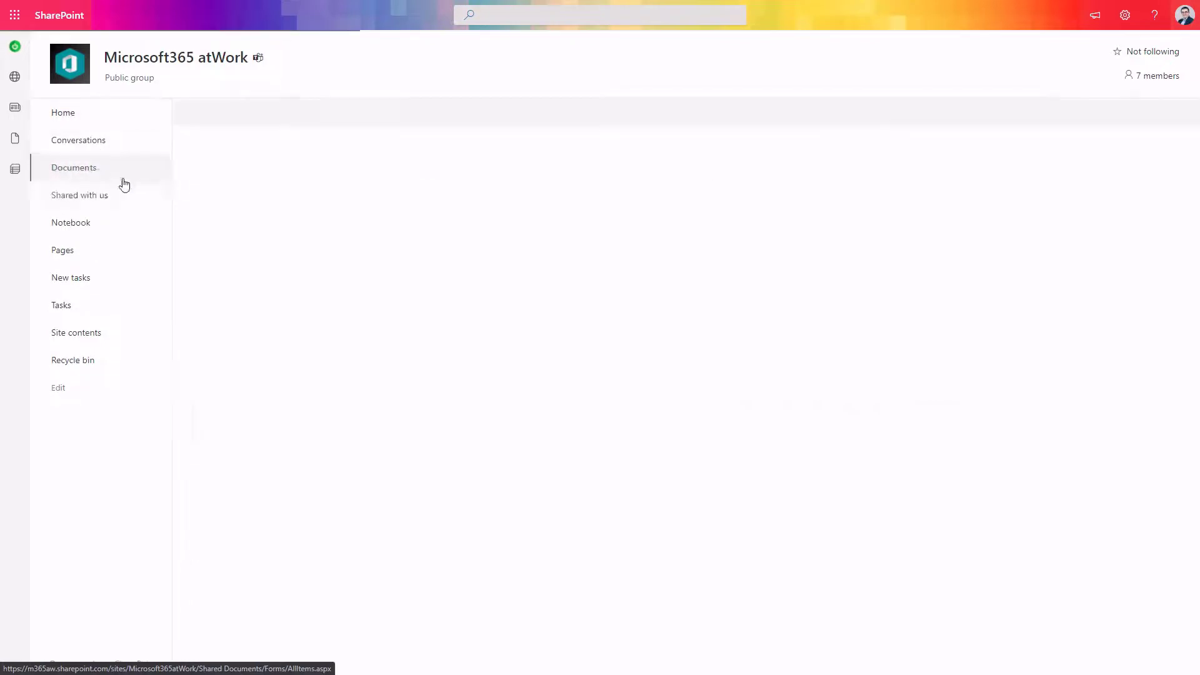
{"action": "left_click", "coordinate": [74, 167]}
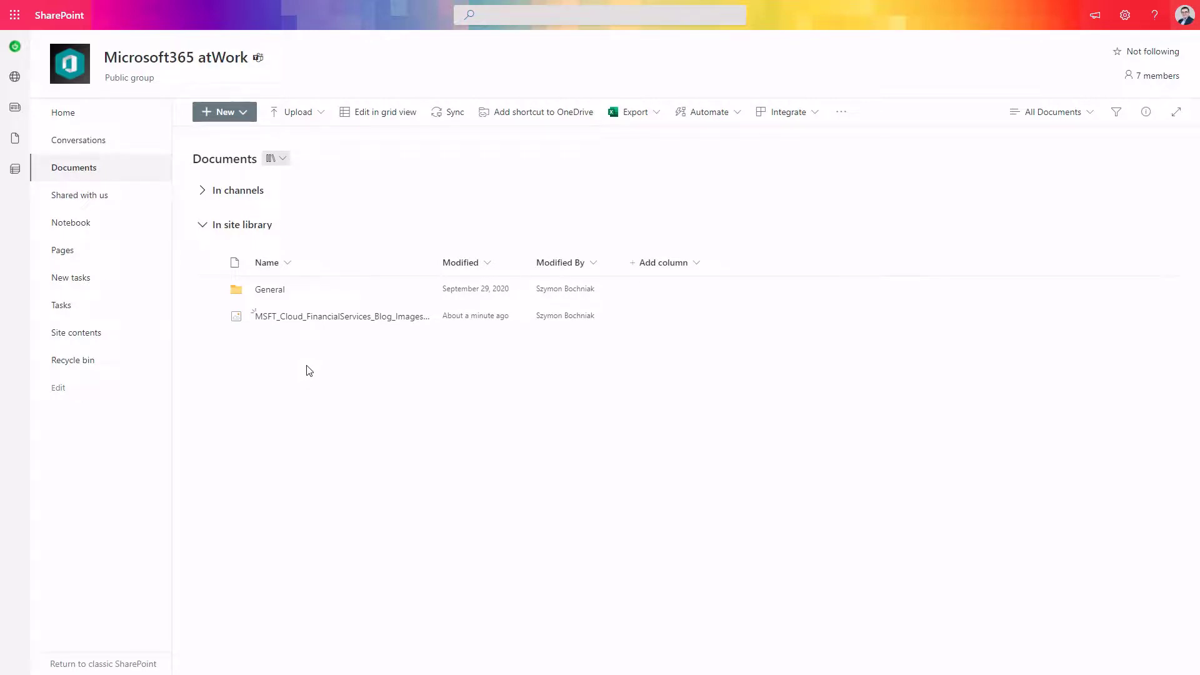
{"action": "mouse_move", "coordinate": [427, 330]}
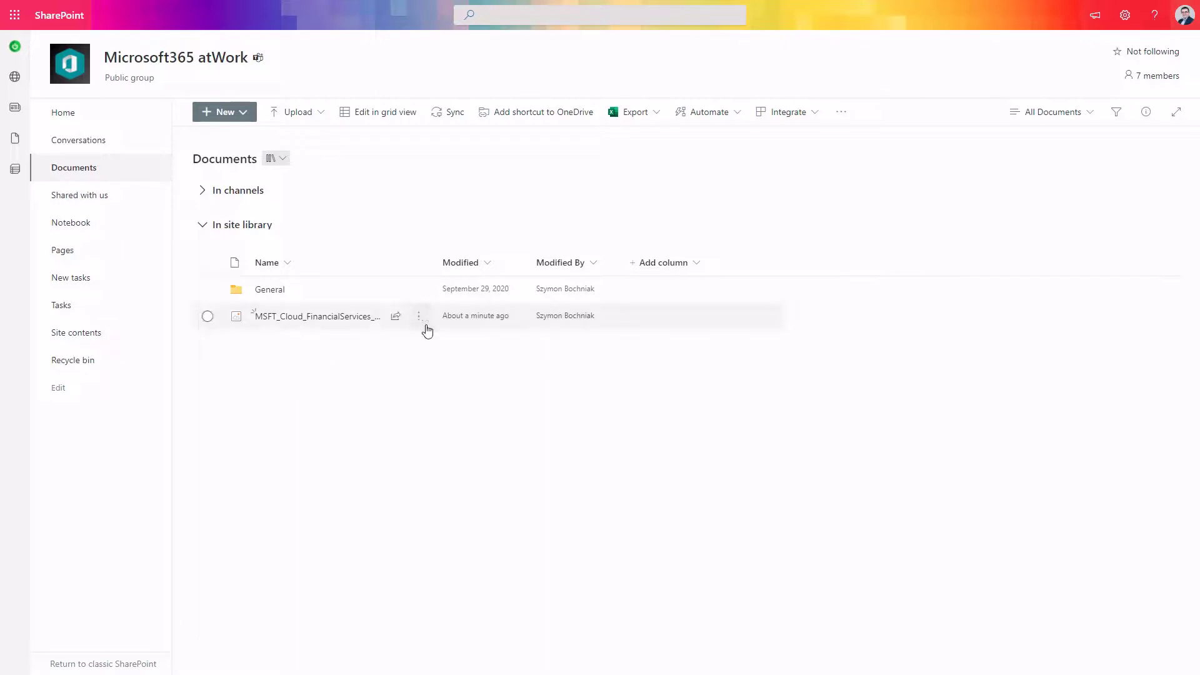
{"action": "left_click", "coordinate": [419, 317]}
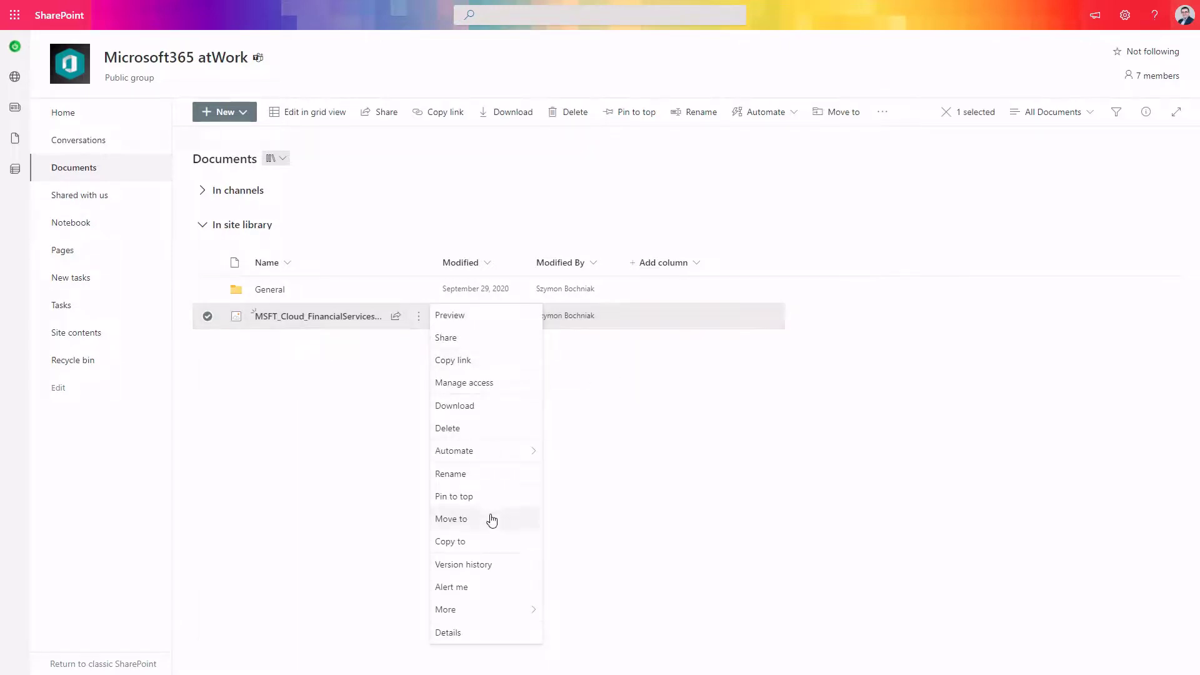
{"action": "mouse_move", "coordinate": [484, 549]}
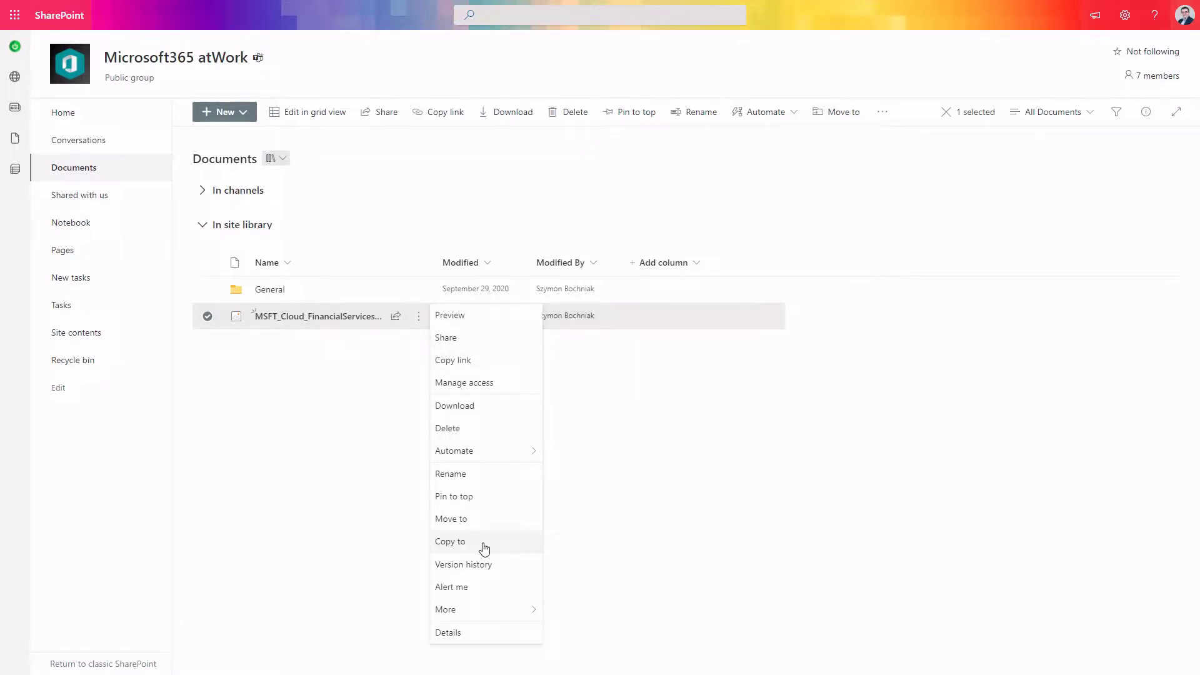